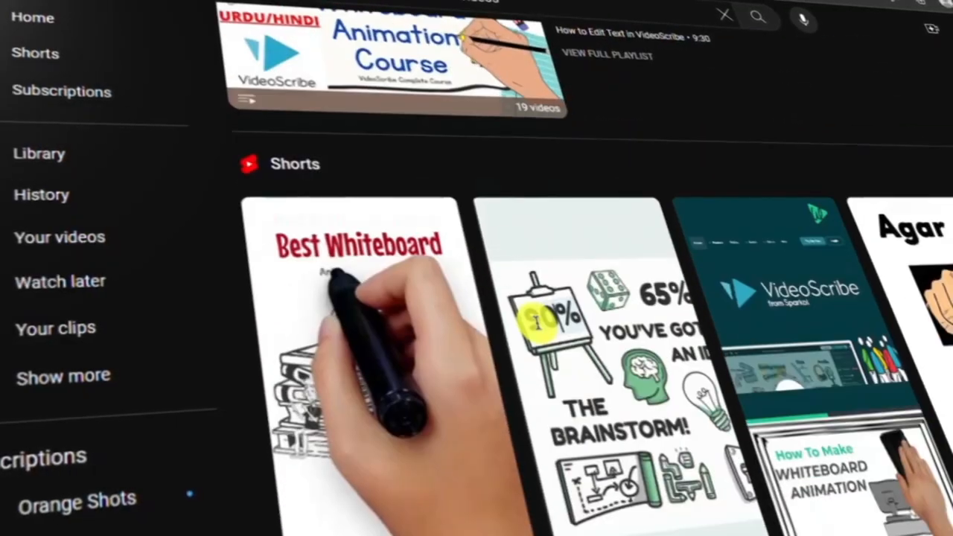
Browse the VideoScribe website and open the free-trial signup form.
{"action": "scroll", "scroll_direction": "down", "scroll_amount": 3}
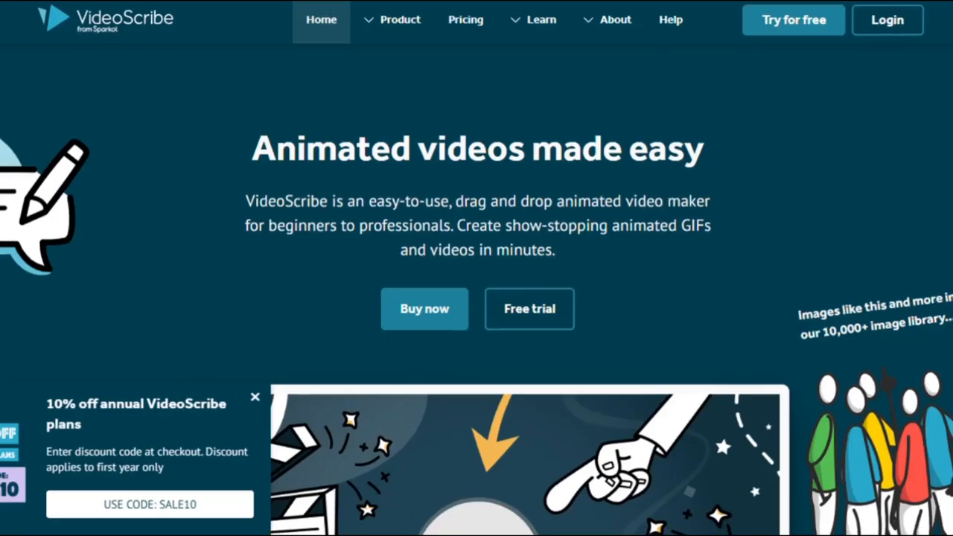
{"action": "scroll", "scroll_direction": "down", "scroll_amount": 3}
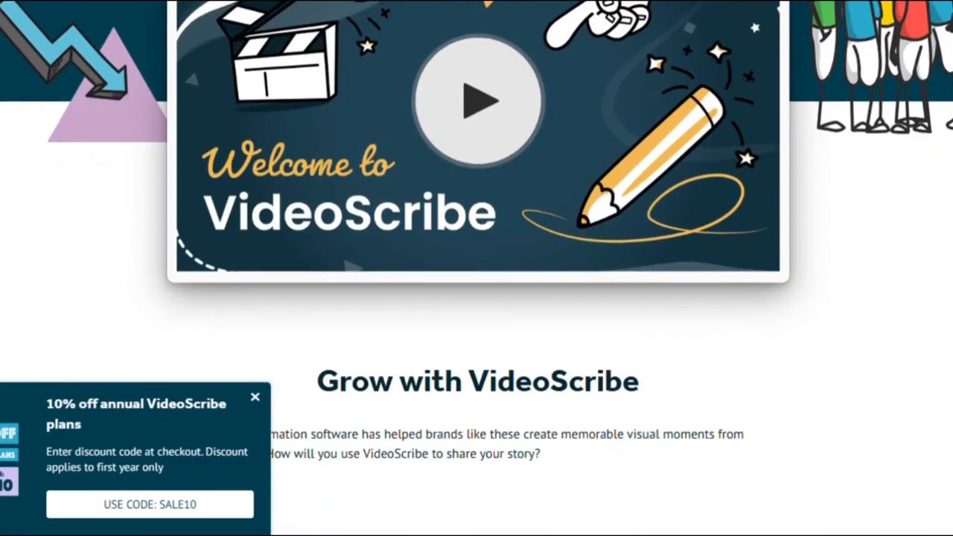
{"action": "scroll", "scroll_direction": "down", "scroll_amount": 3}
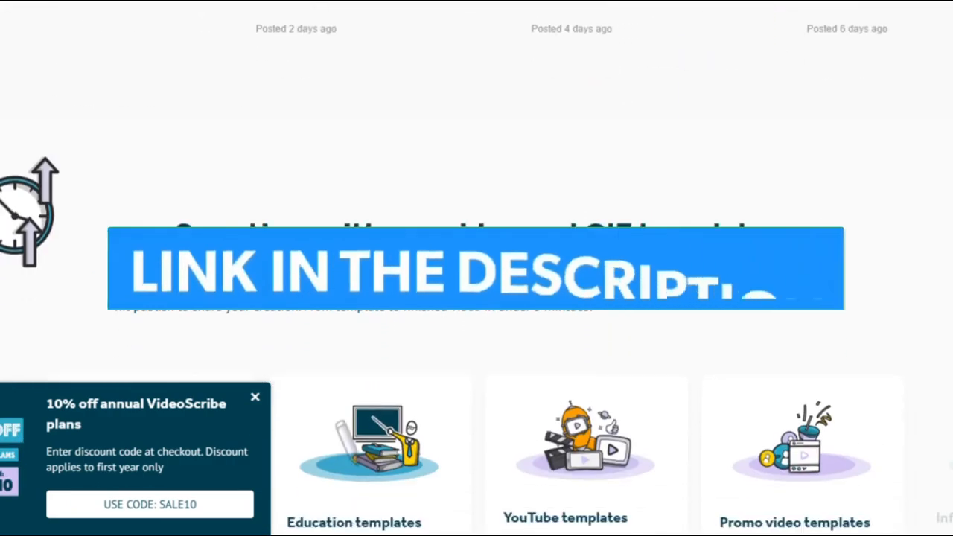
{"action": "scroll", "scroll_direction": "down", "scroll_amount": 3}
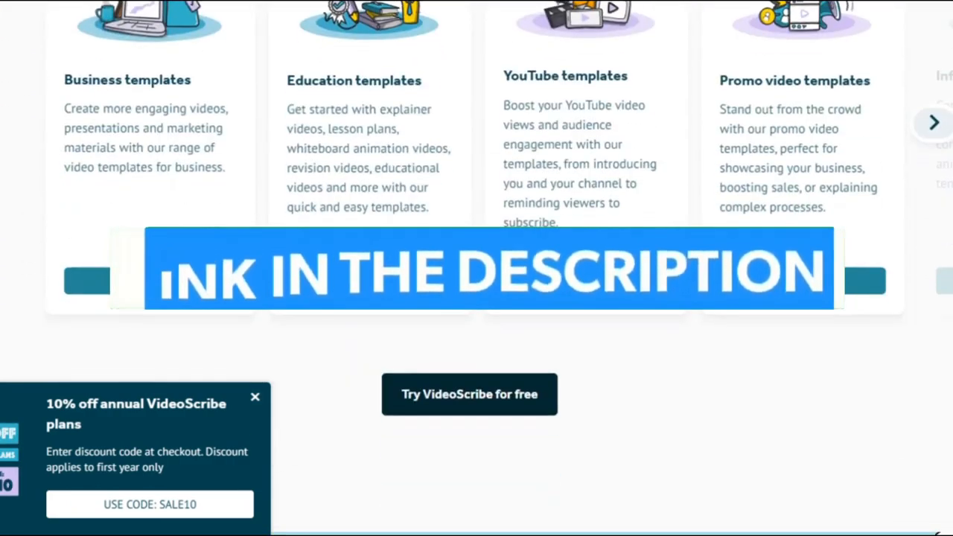
{"action": "scroll", "scroll_direction": "down", "scroll_amount": 3}
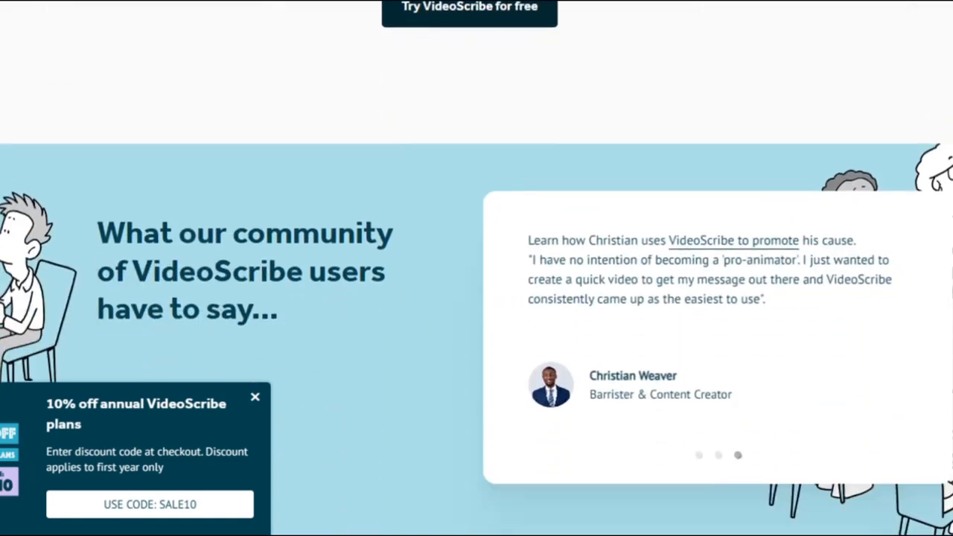
{"action": "scroll", "scroll_direction": "down", "scroll_amount": 3}
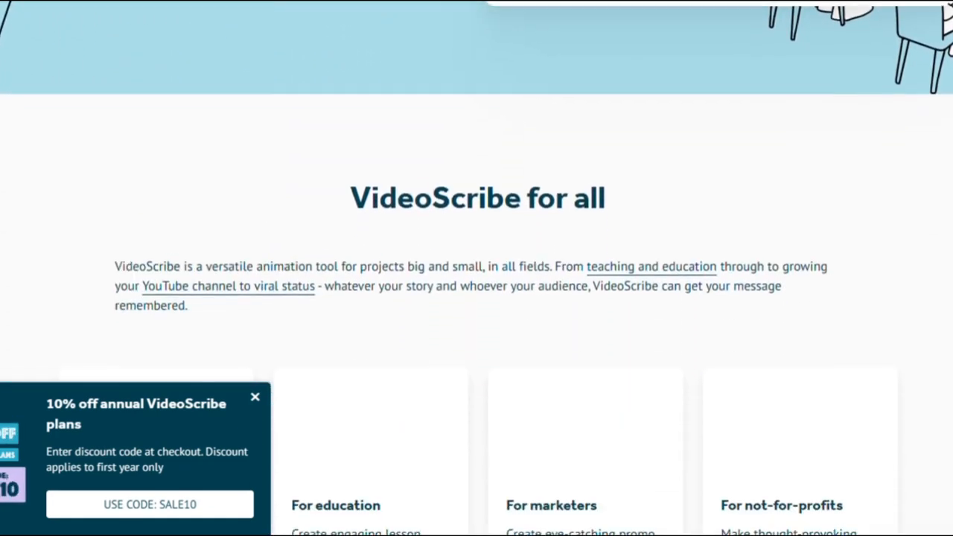
{"action": "scroll", "scroll_direction": "up", "scroll_amount": 3}
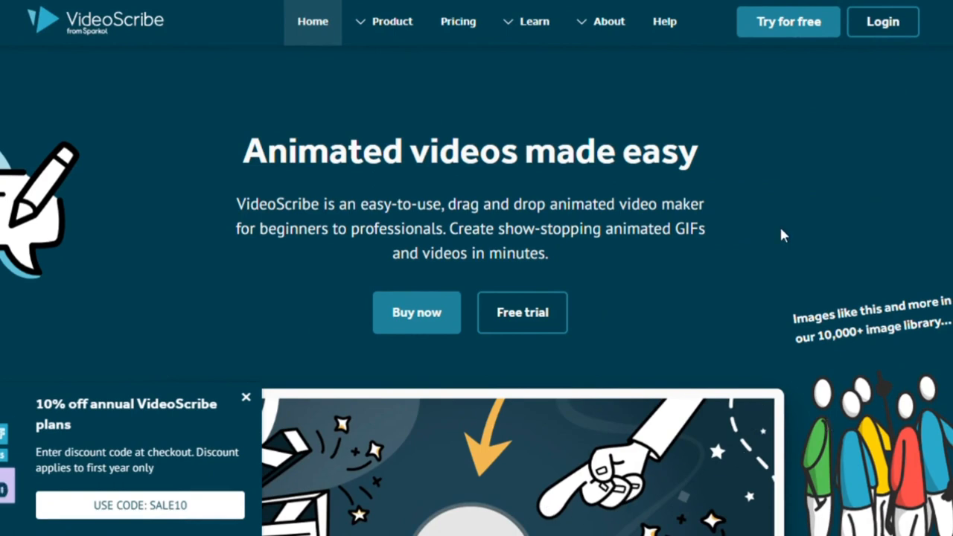
{"action": "mouse_move", "coordinate": [522, 312]}
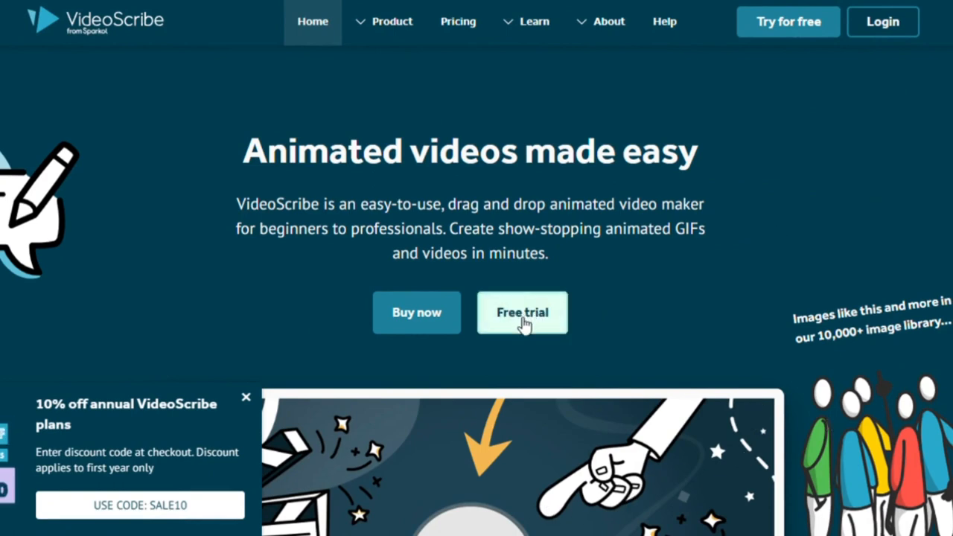
{"action": "mouse_move", "coordinate": [522, 328]}
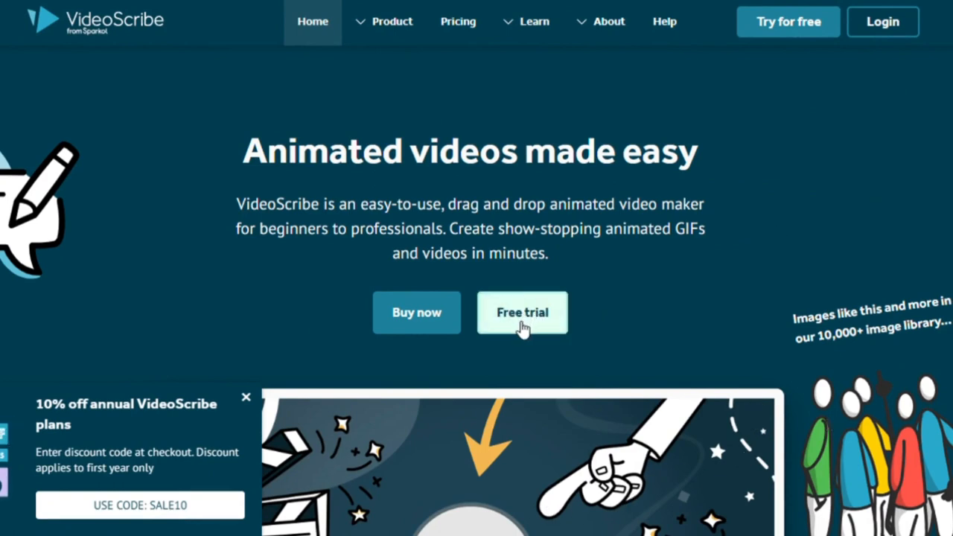
{"action": "left_click", "coordinate": [523, 312]}
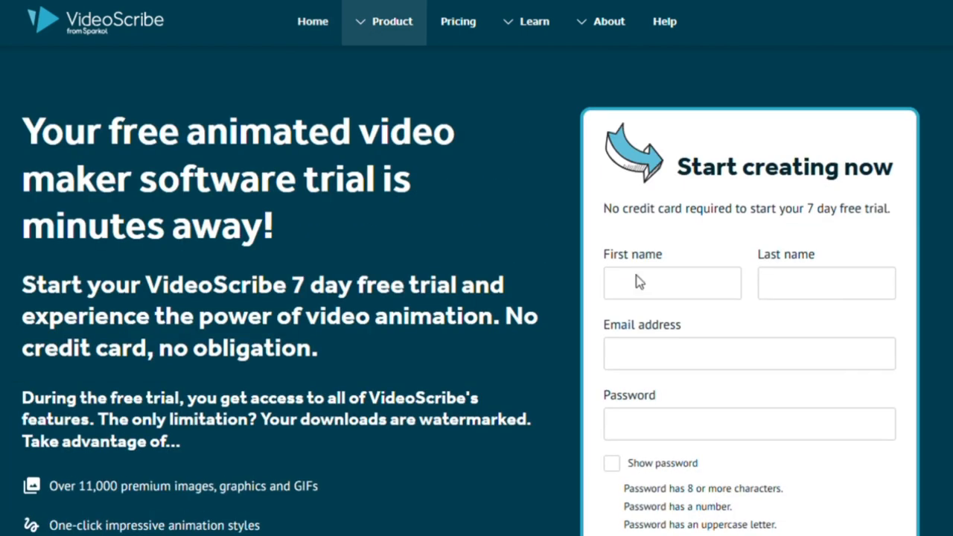
Fill in and submit the signup, then log in to VideoScribe for the browser.
{"action": "left_click", "coordinate": [671, 283]}
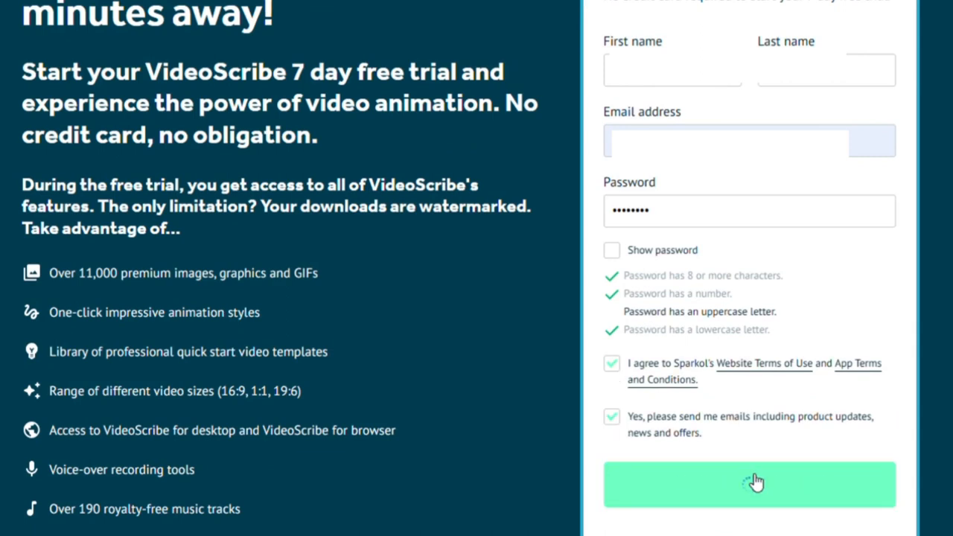
{"action": "left_click", "coordinate": [749, 484]}
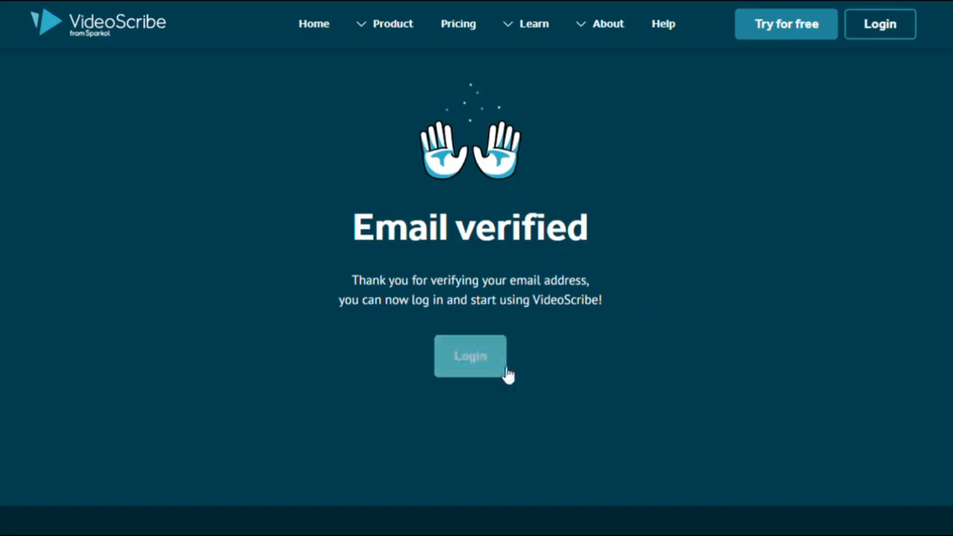
{"action": "left_click", "coordinate": [470, 357]}
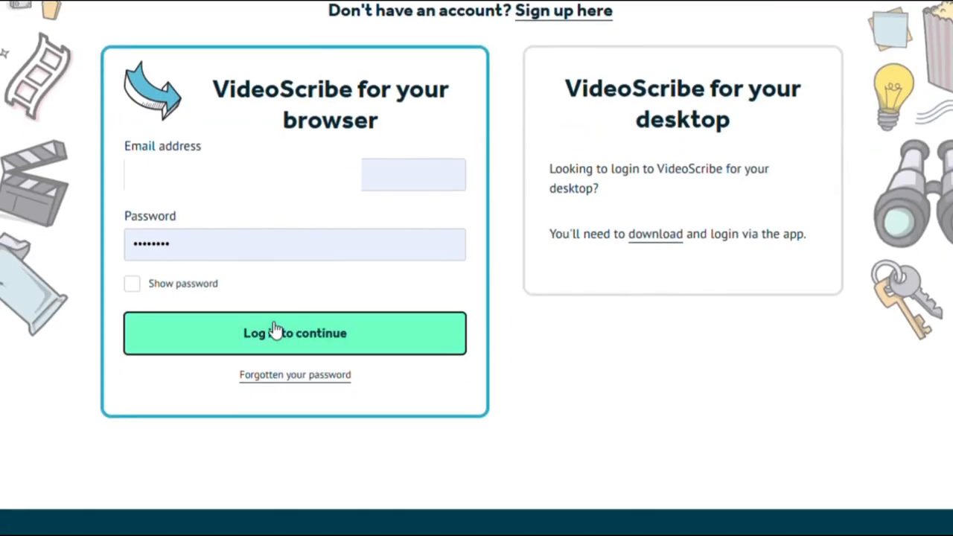
{"action": "left_click", "coordinate": [295, 333]}
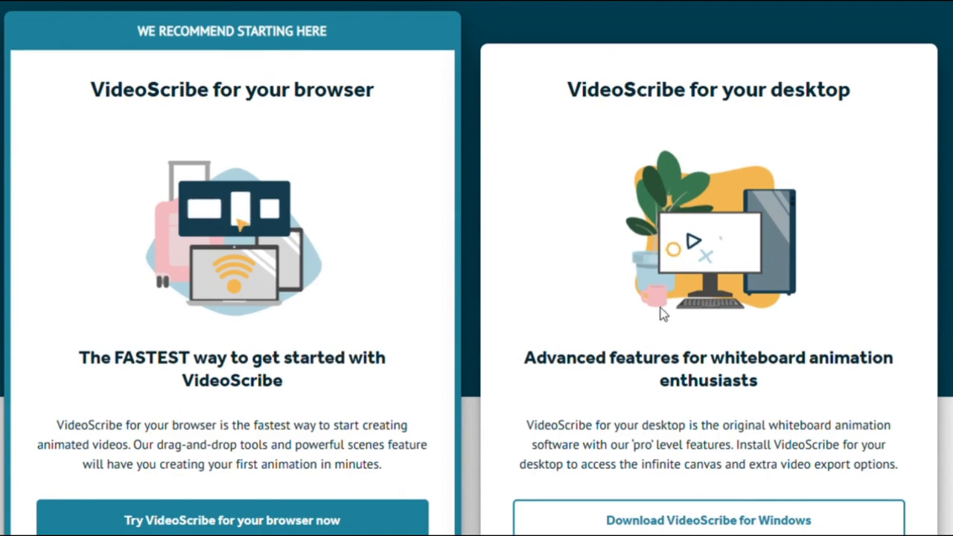
{"action": "mouse_move", "coordinate": [685, 322]}
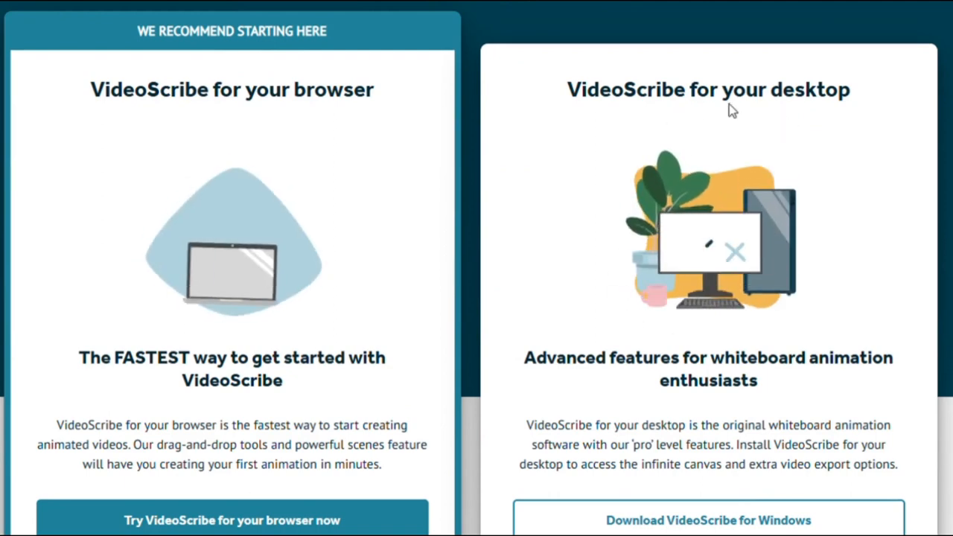
Scroll the browser-versus-desktop comparison and close the 10% discount popup.
{"action": "scroll", "scroll_direction": "down", "scroll_amount": 3}
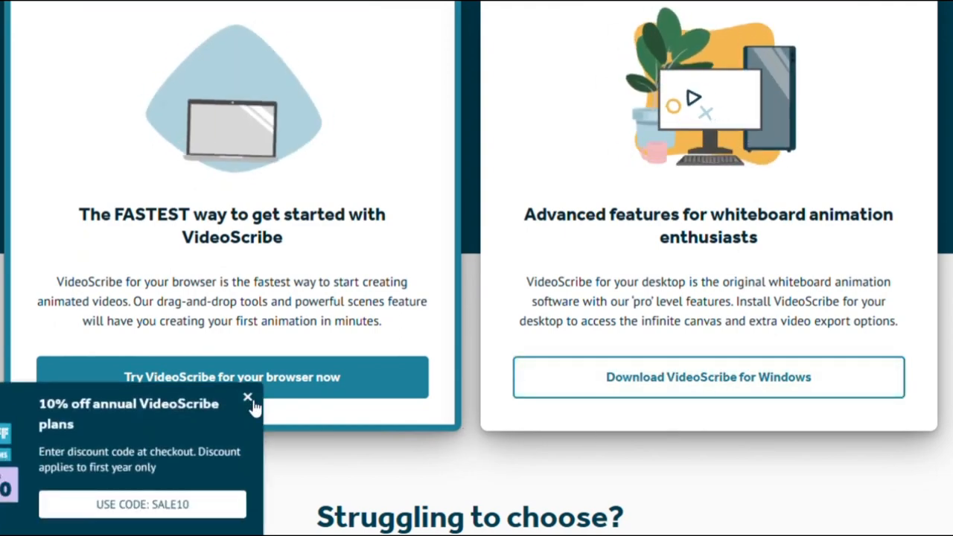
{"action": "left_click", "coordinate": [232, 377]}
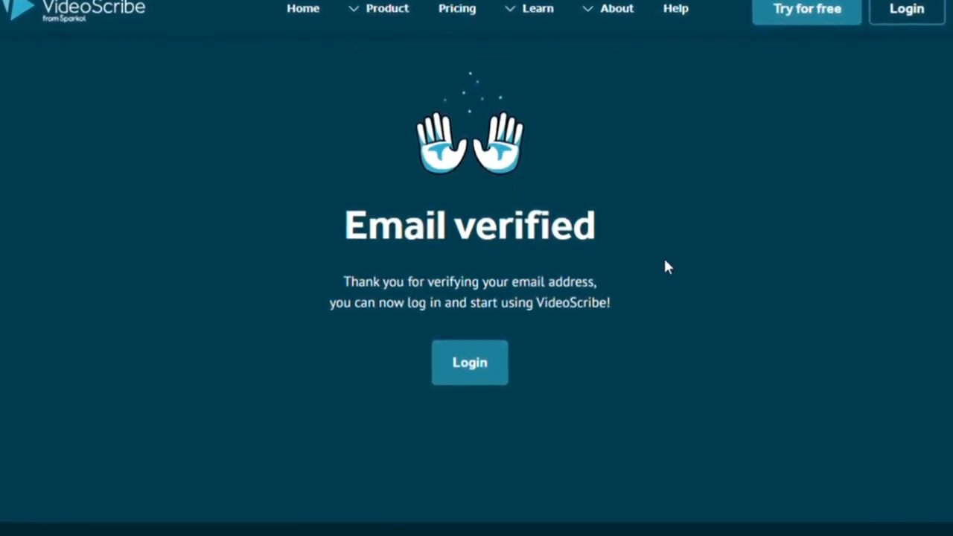
Log in from the Email verified page and confirm VideoScribe for the browser.
{"action": "left_click", "coordinate": [470, 363]}
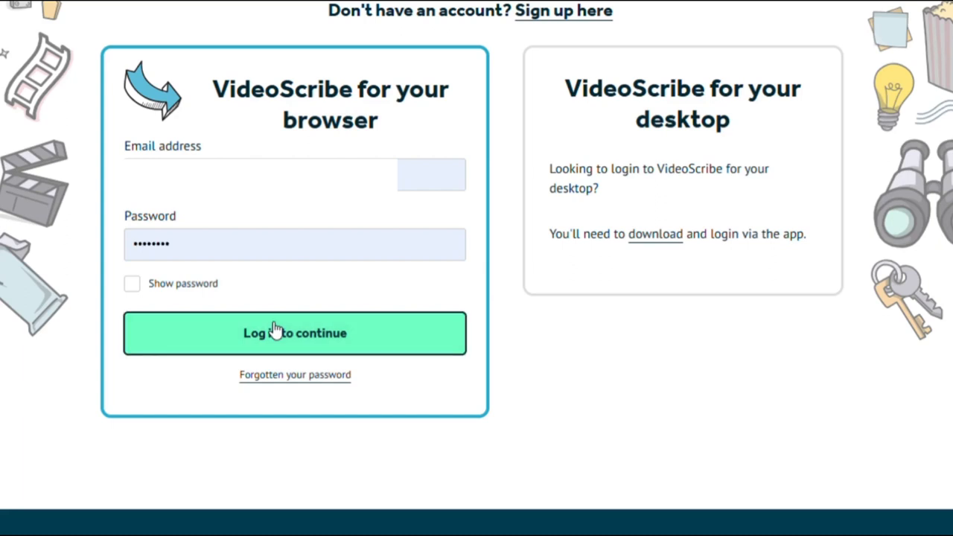
{"action": "left_click", "coordinate": [294, 333]}
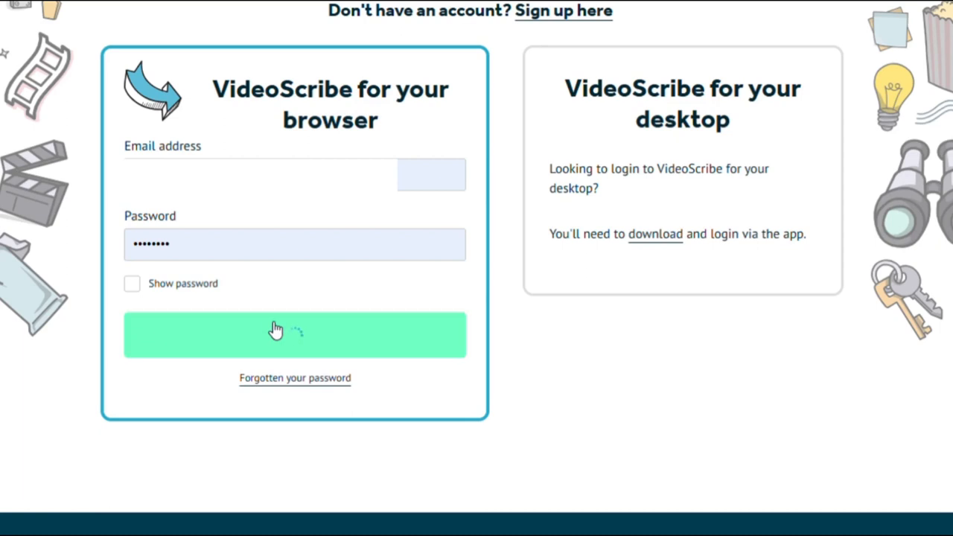
{"action": "left_click", "coordinate": [294, 334]}
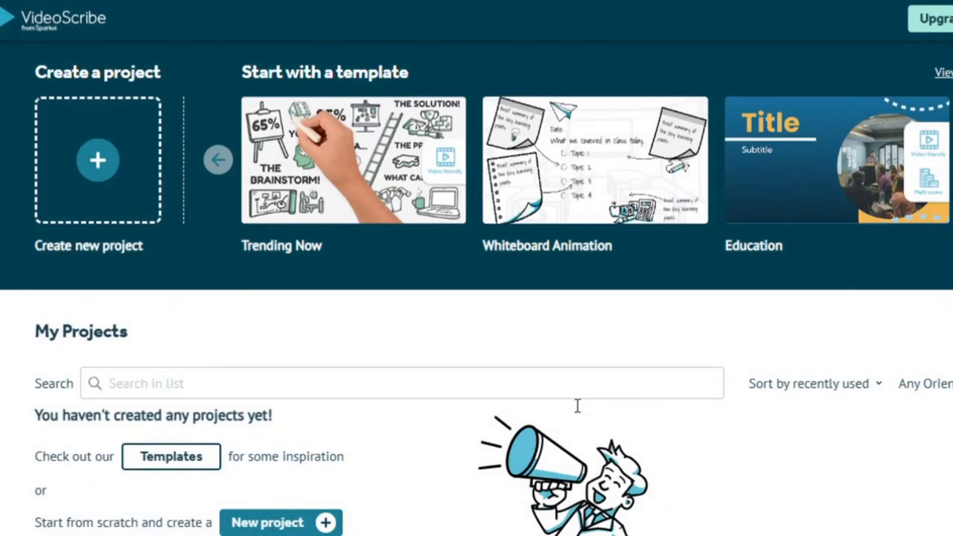
{"action": "mouse_move", "coordinate": [755, 351]}
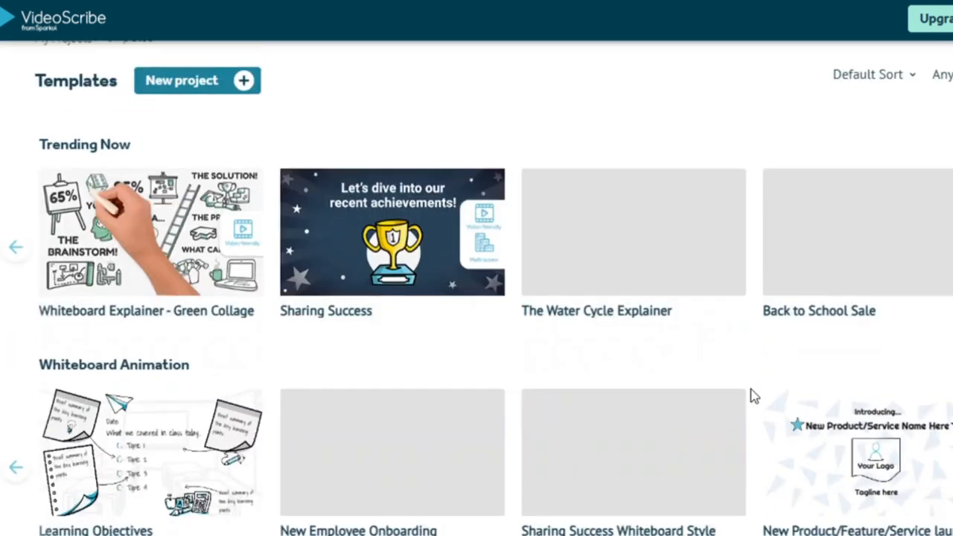
Scroll down through the template categories and back up to Trending Now.
{"action": "scroll", "scroll_direction": "down", "scroll_amount": 3}
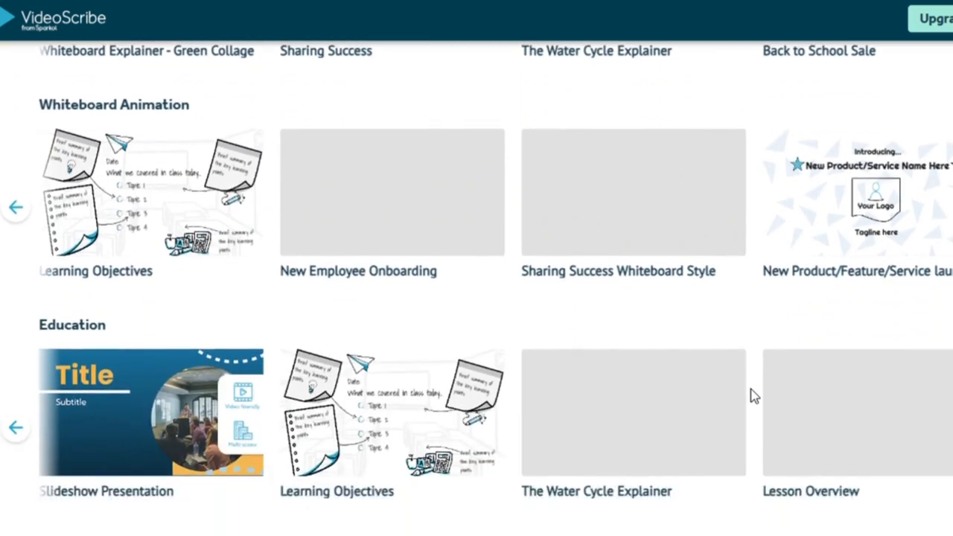
{"action": "scroll", "scroll_direction": "down", "scroll_amount": 3}
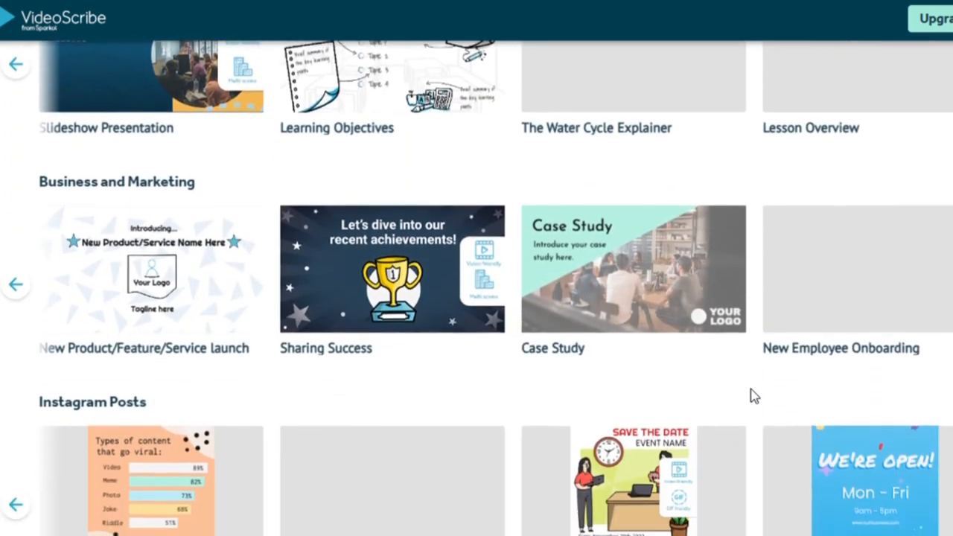
{"action": "scroll", "scroll_direction": "down", "scroll_amount": 3}
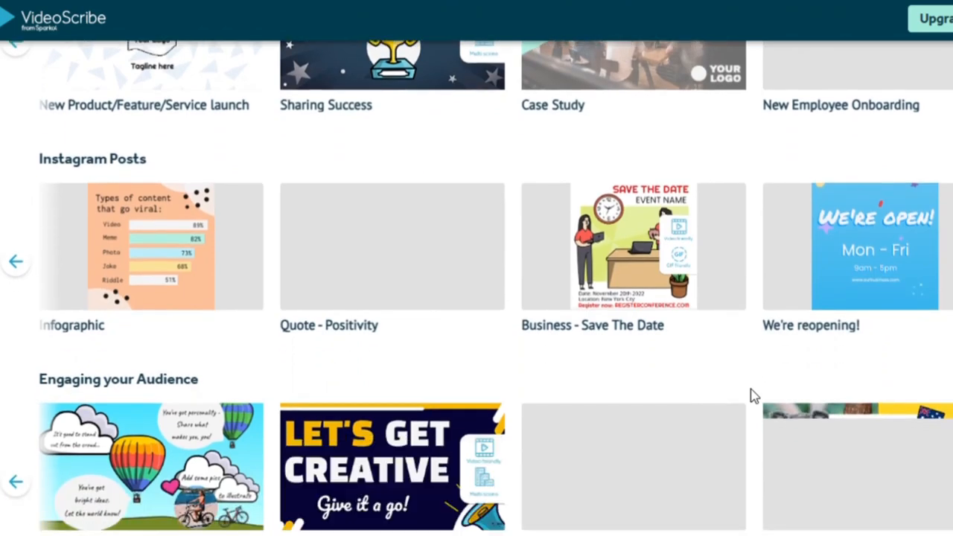
{"action": "scroll", "scroll_direction": "up", "scroll_amount": 3}
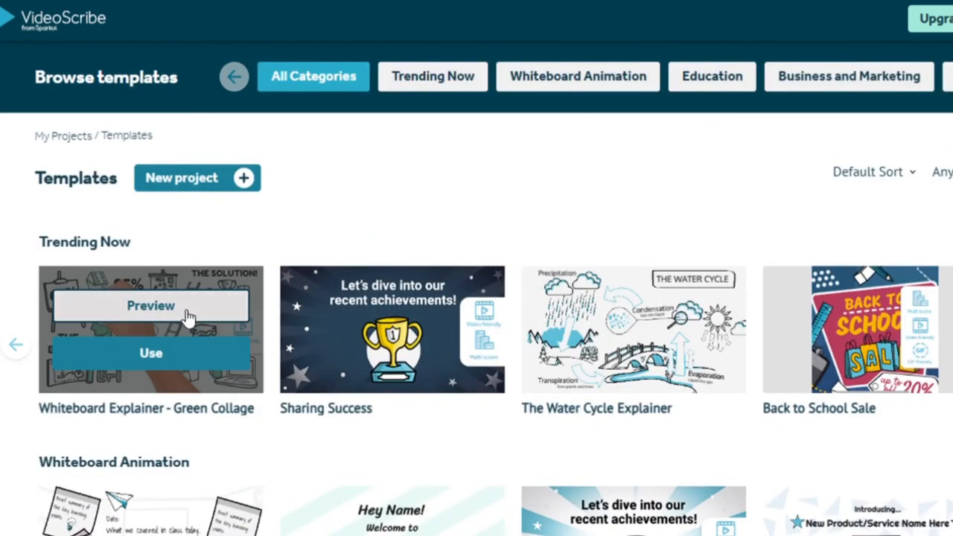
{"action": "mouse_move", "coordinate": [735, 155]}
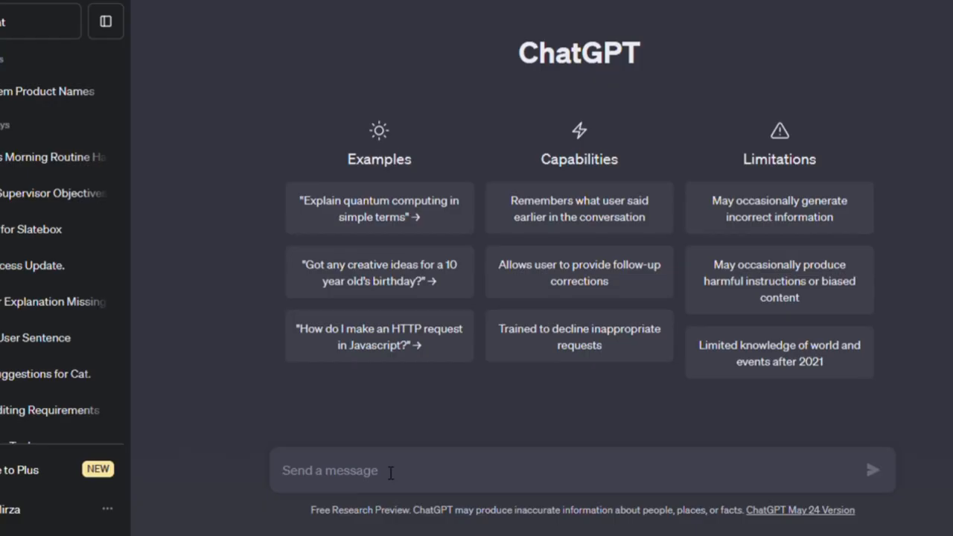
Send ChatGPT the prompt 'write a script on a youtube automa…' for a YouTube automation script.
{"action": "type", "text": "write a script on a youtube automa"}
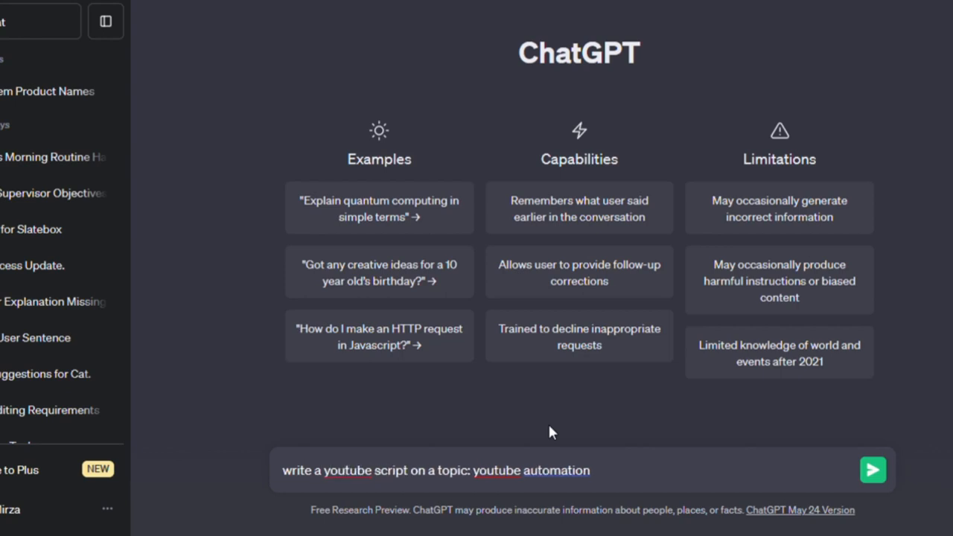
{"action": "left_click", "coordinate": [873, 470]}
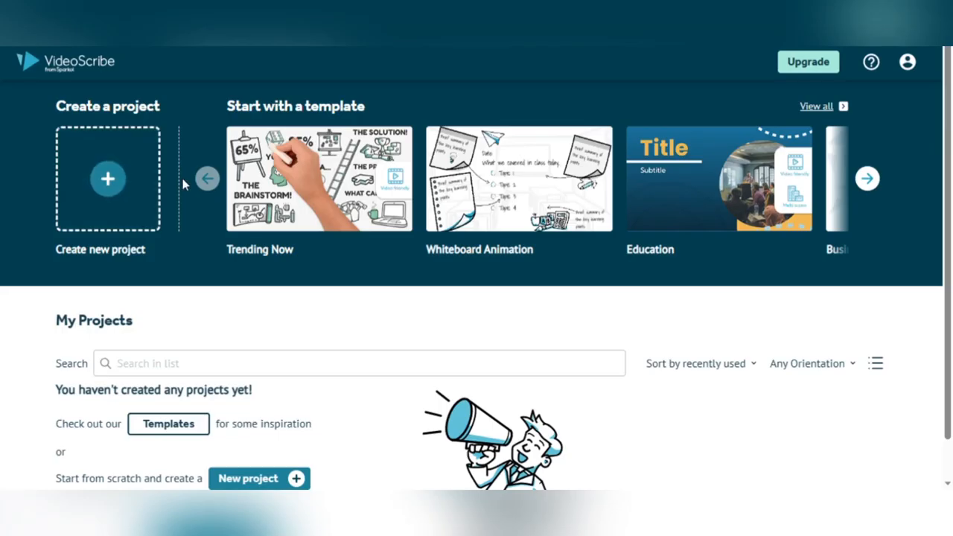
{"action": "mouse_move", "coordinate": [214, 257]}
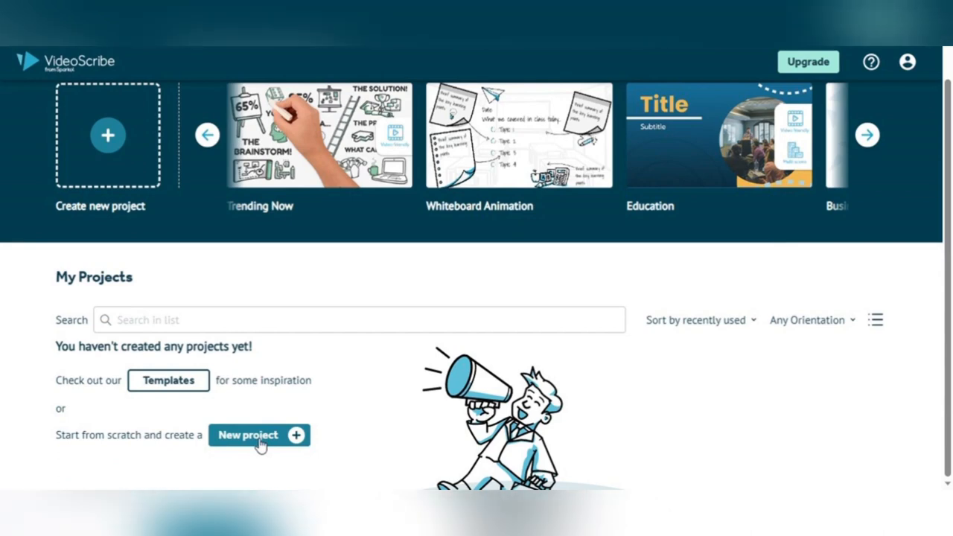
Scroll up the dashboard and open the Trending Now template collection.
{"action": "scroll", "scroll_direction": "up", "scroll_amount": 3}
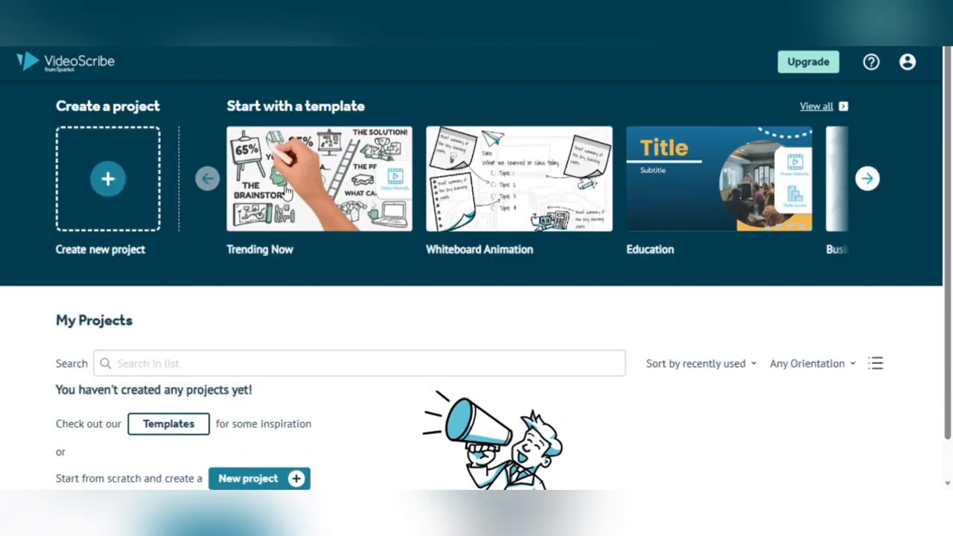
{"action": "left_click", "coordinate": [319, 177]}
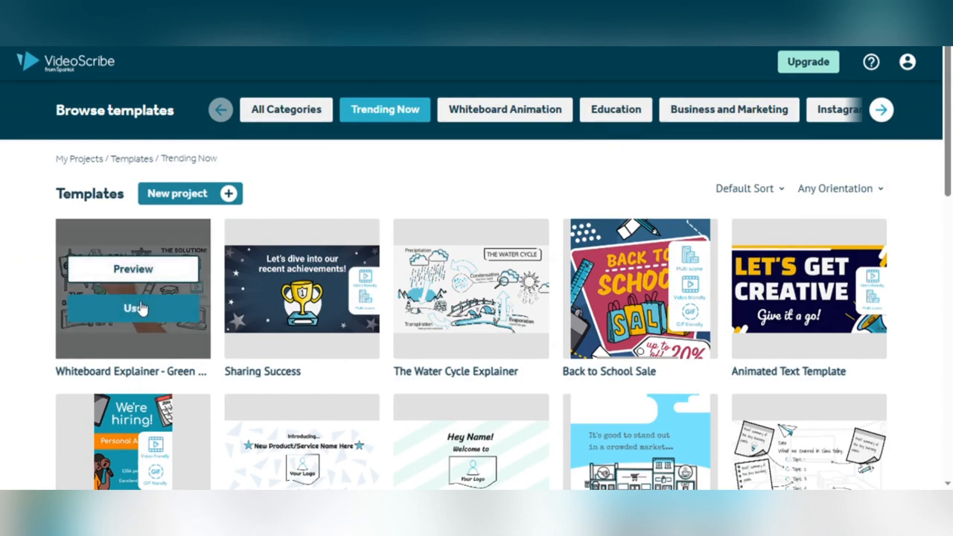
Use the Whiteboard Explainer template to open a new 25-scene project.
{"action": "left_click", "coordinate": [132, 309]}
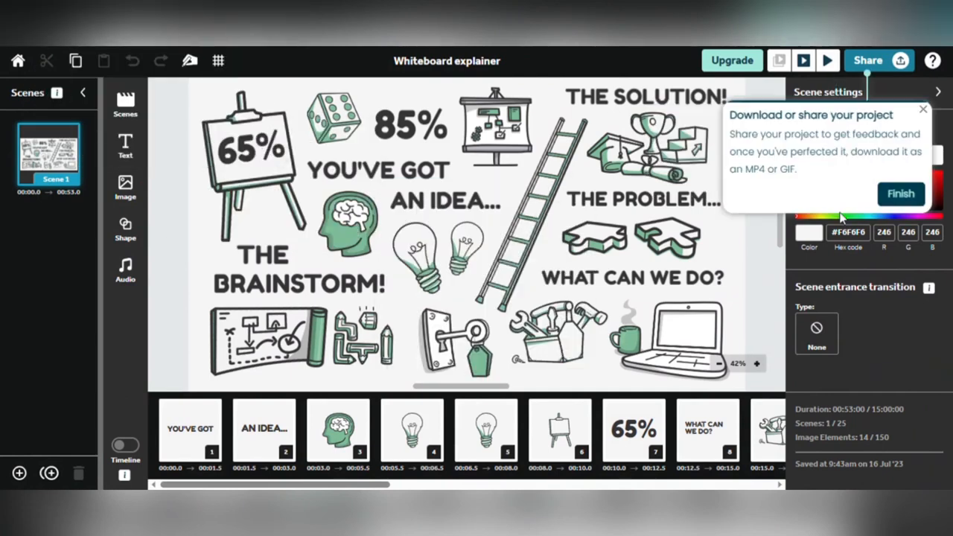
Retype the YOU'VE GOT heading as 'YouTube Automation' in Dangrek font, size 86.
{"action": "left_click", "coordinate": [444, 201]}
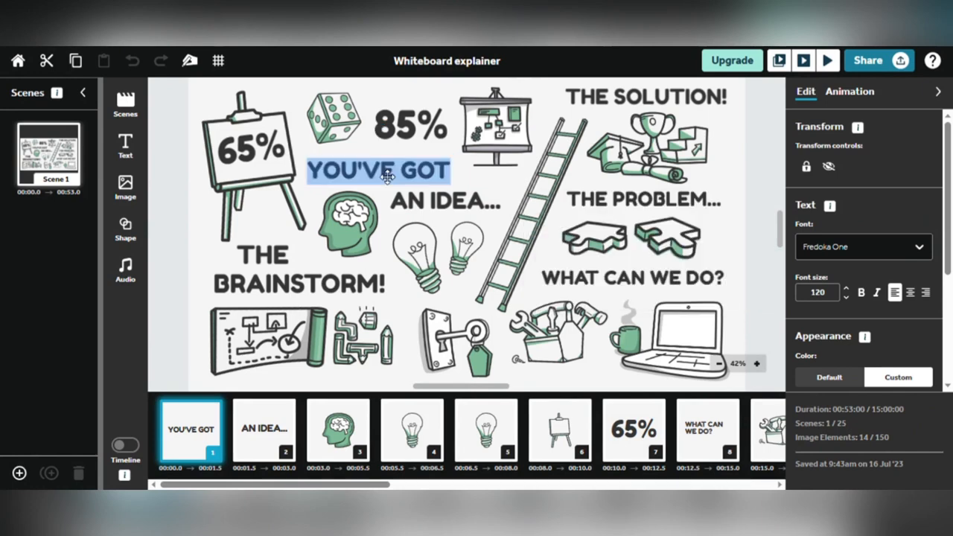
{"action": "type", "text": "YouTube Automation"}
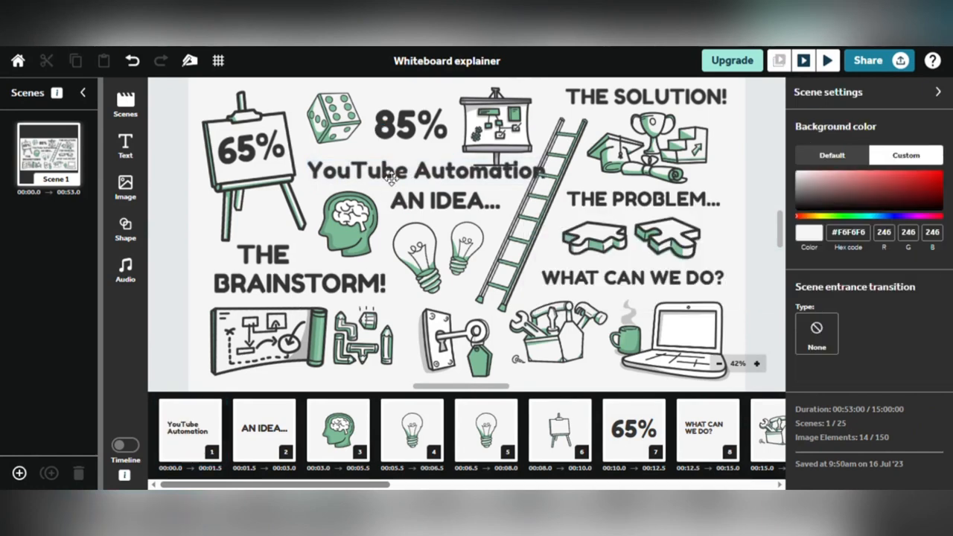
{"action": "left_click", "coordinate": [417, 171]}
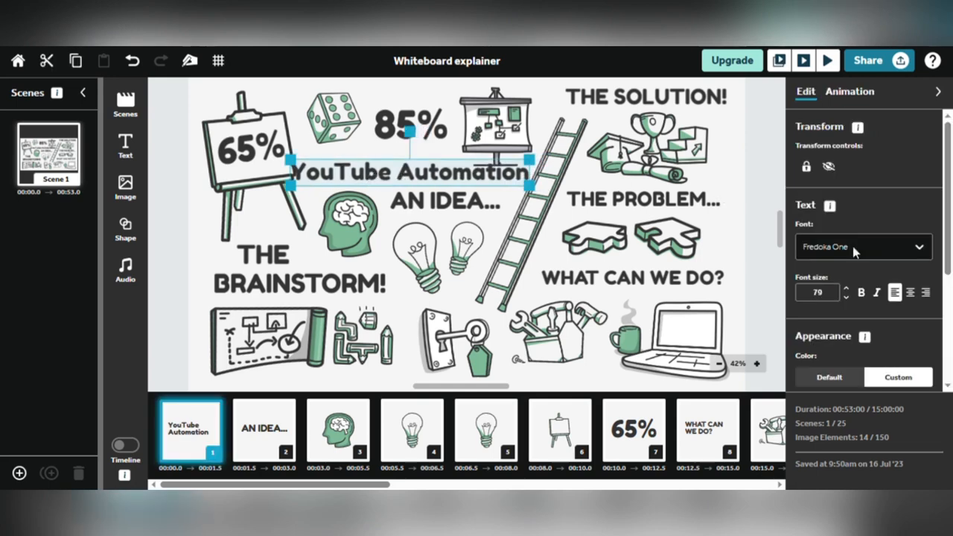
{"action": "left_click", "coordinate": [864, 246]}
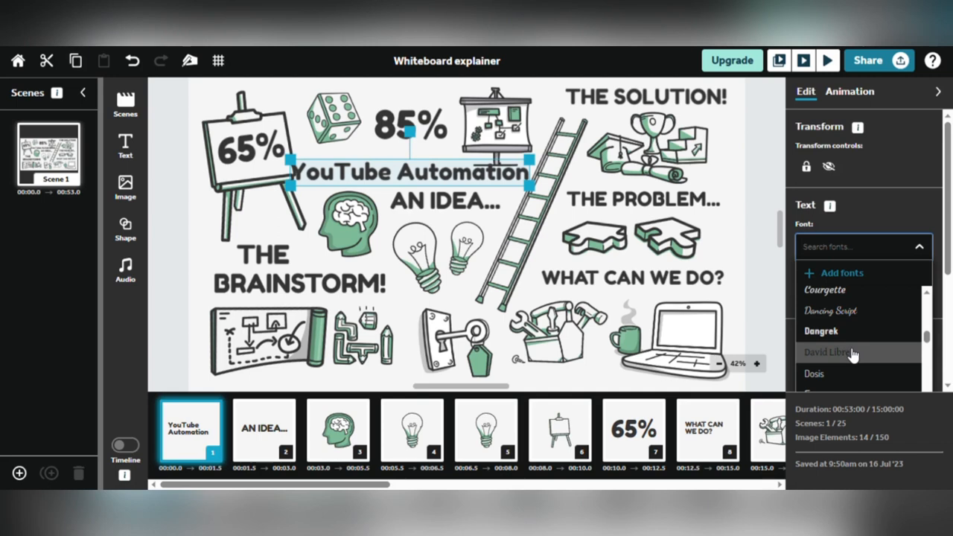
{"action": "left_click", "coordinate": [822, 330]}
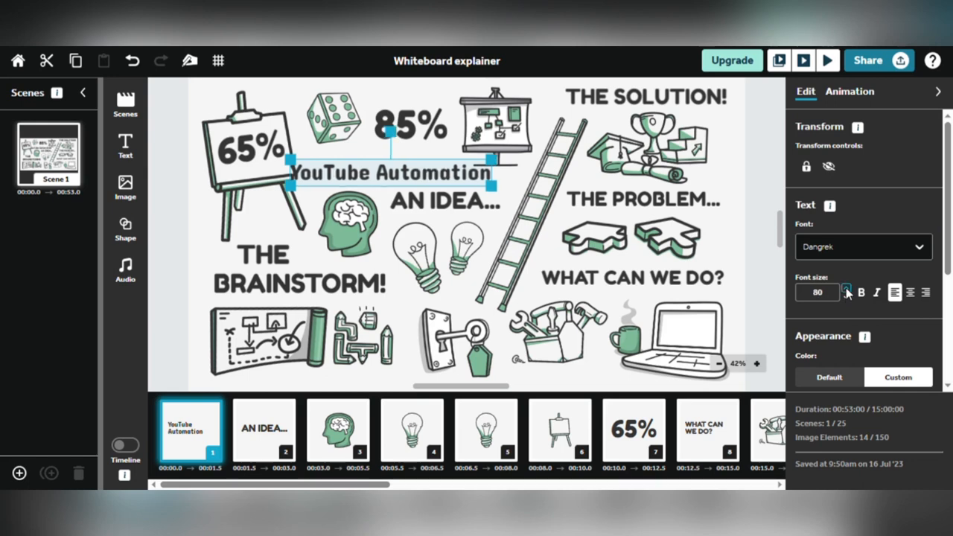
{"action": "left_click", "coordinate": [847, 288]}
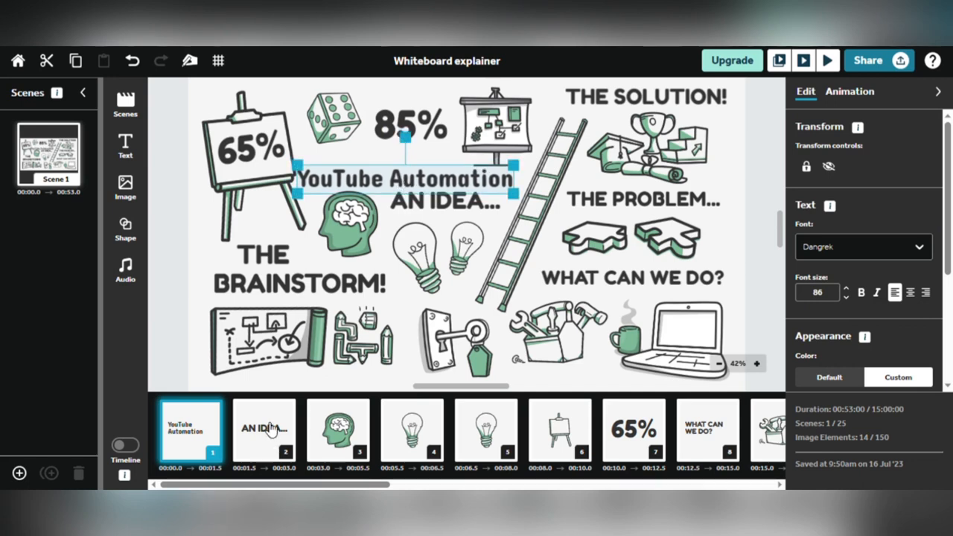
Select the AN IDEA text, ladder, key-and-lock, scroll, 65% and dice elements.
{"action": "left_click", "coordinate": [263, 431]}
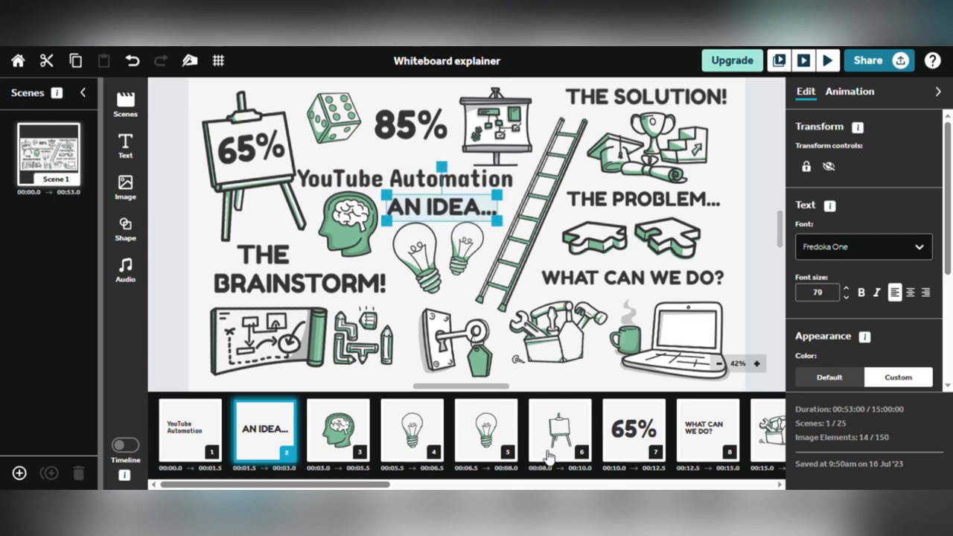
{"action": "left_click", "coordinate": [412, 431]}
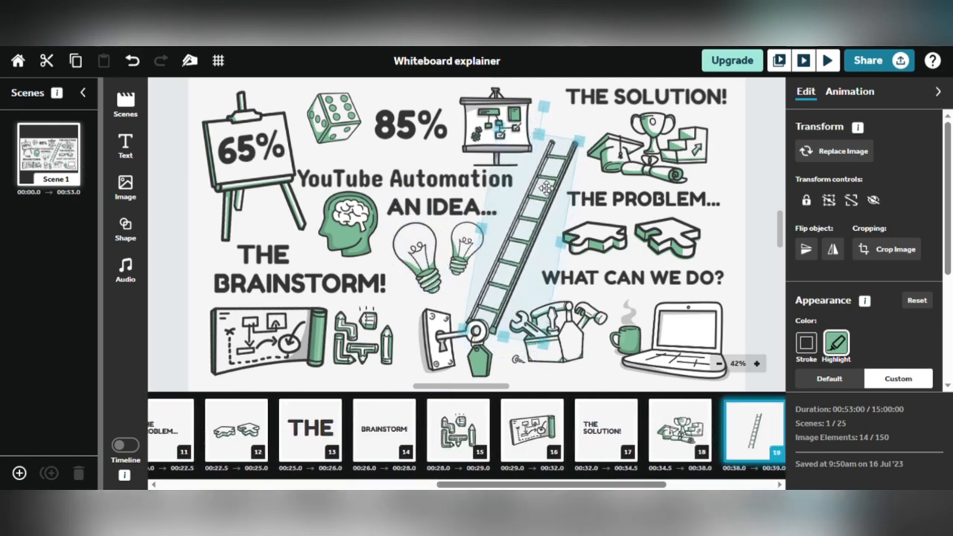
{"action": "left_click", "coordinate": [237, 432]}
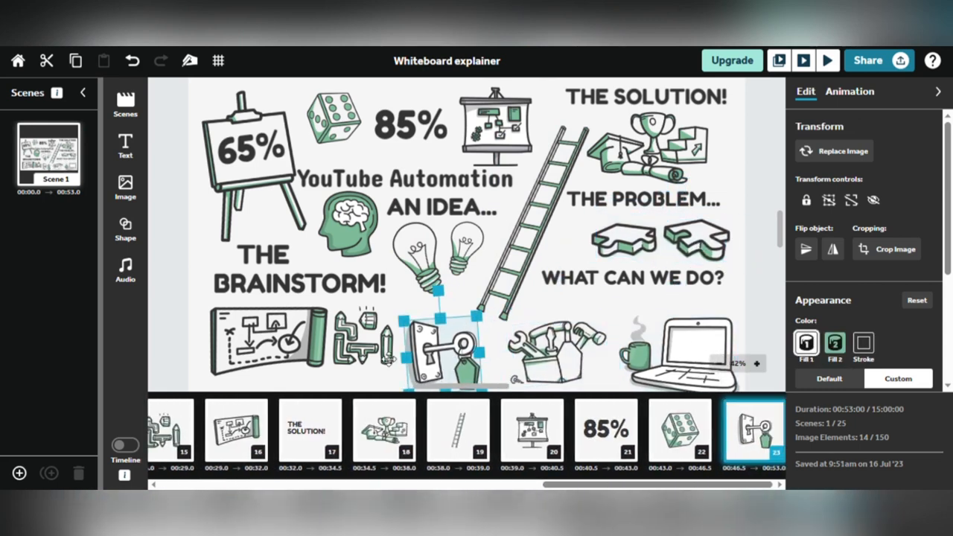
{"action": "left_click", "coordinate": [253, 432]}
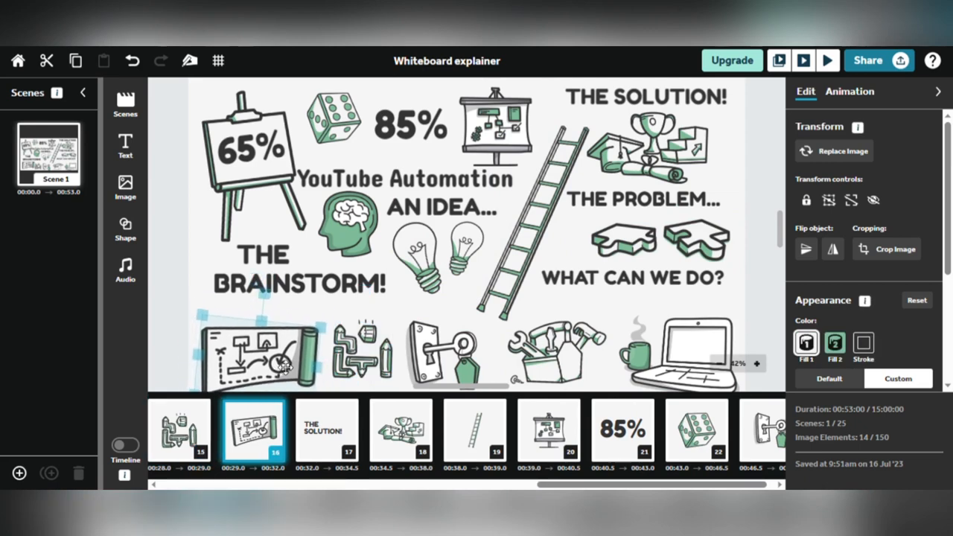
{"action": "left_click", "coordinate": [283, 300]}
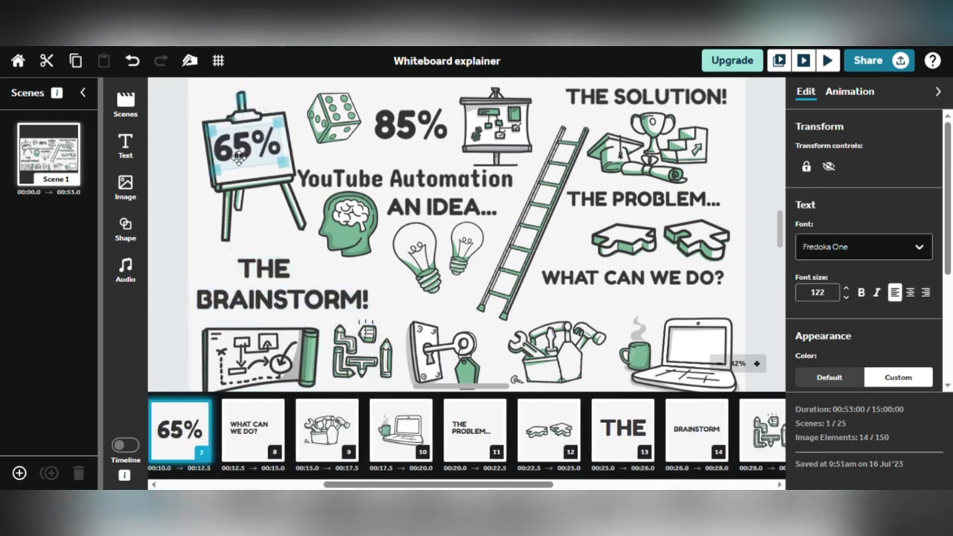
{"action": "left_click", "coordinate": [246, 149]}
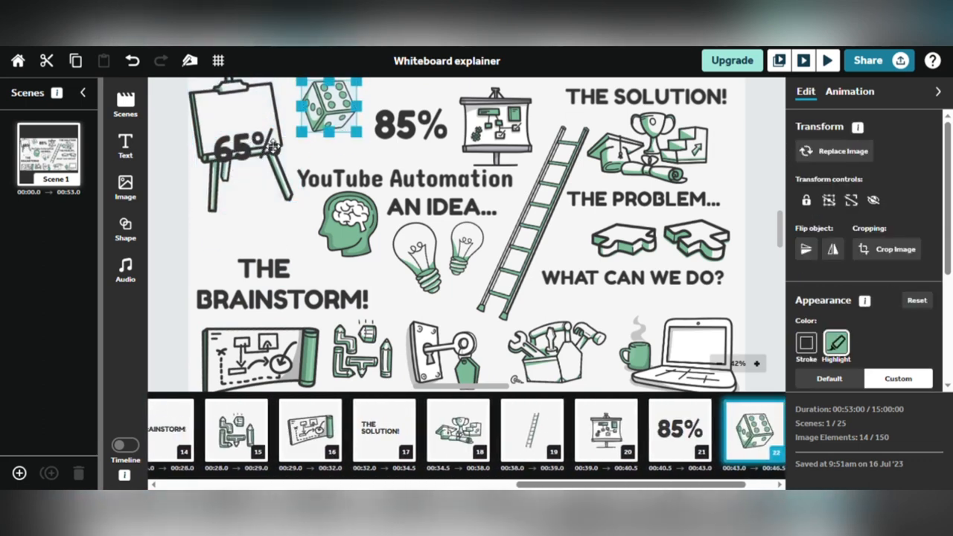
Move the title to the top and the projector to centre, then open the image library.
{"action": "left_click", "coordinate": [413, 177]}
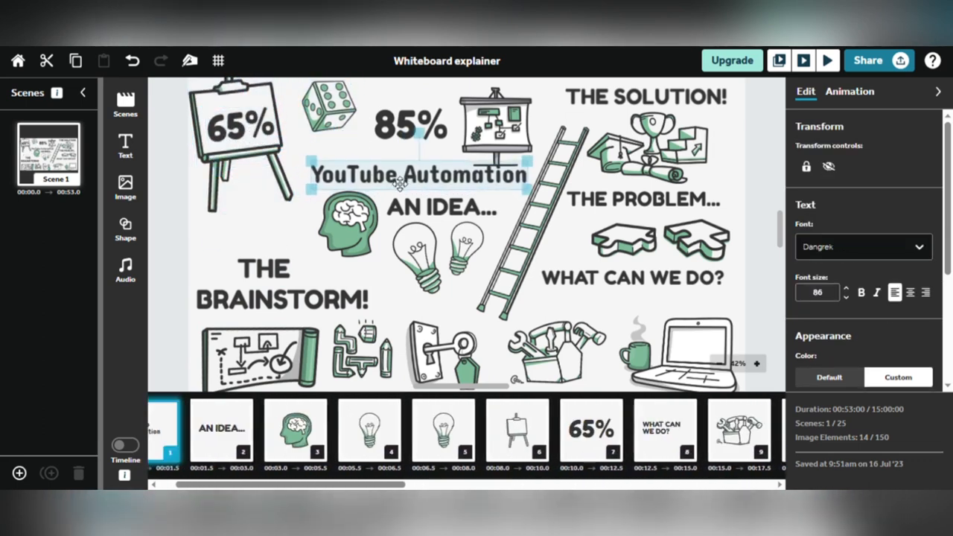
{"action": "left_click", "coordinate": [227, 239]}
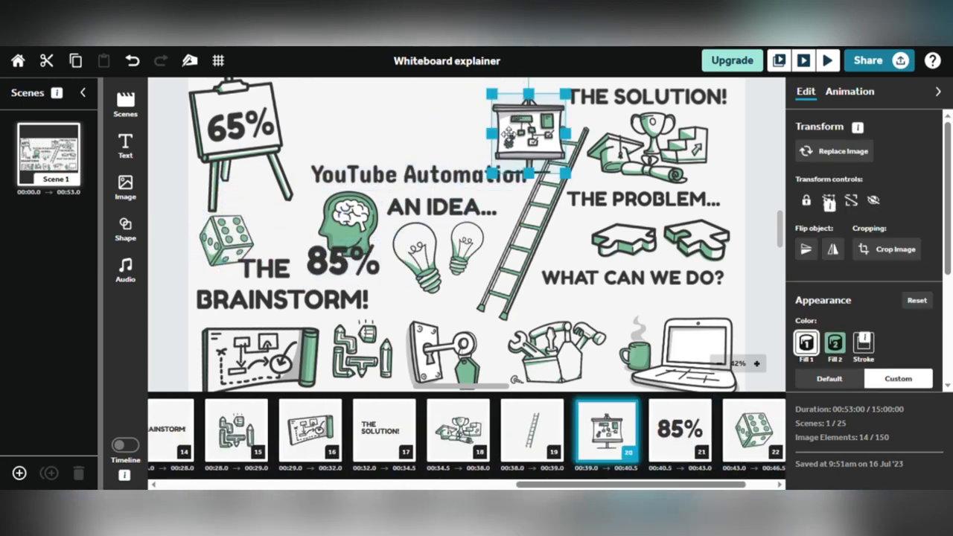
{"action": "left_click", "coordinate": [417, 175]}
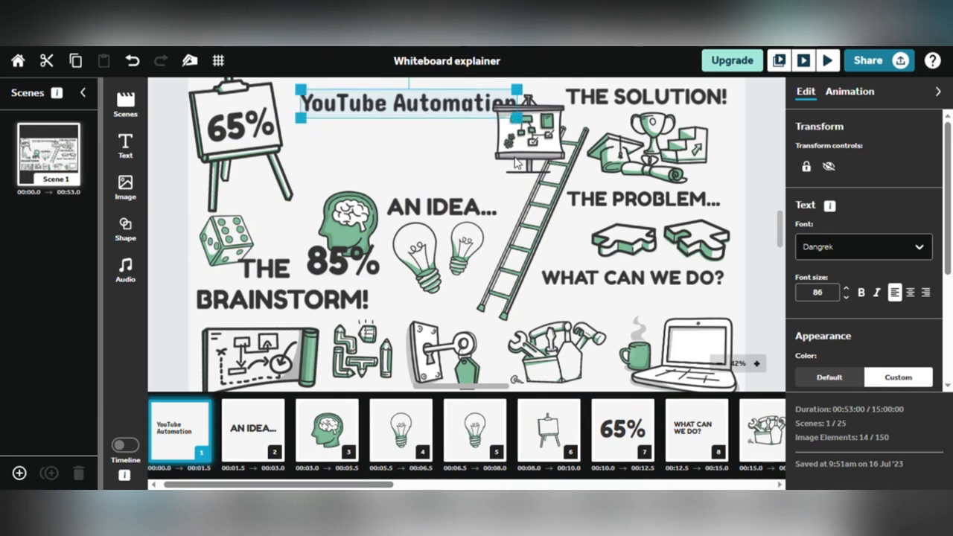
{"action": "left_click", "coordinate": [521, 224]}
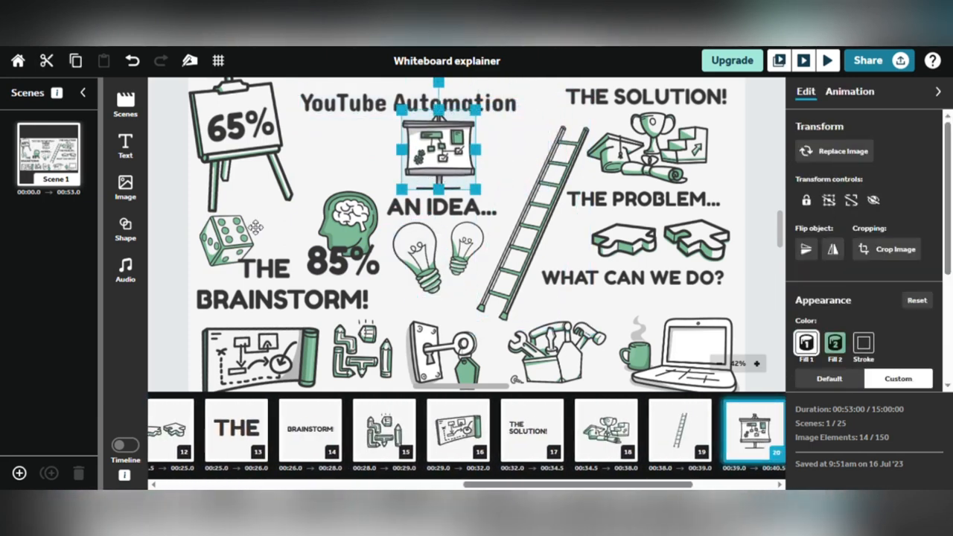
{"action": "left_click", "coordinate": [126, 146]}
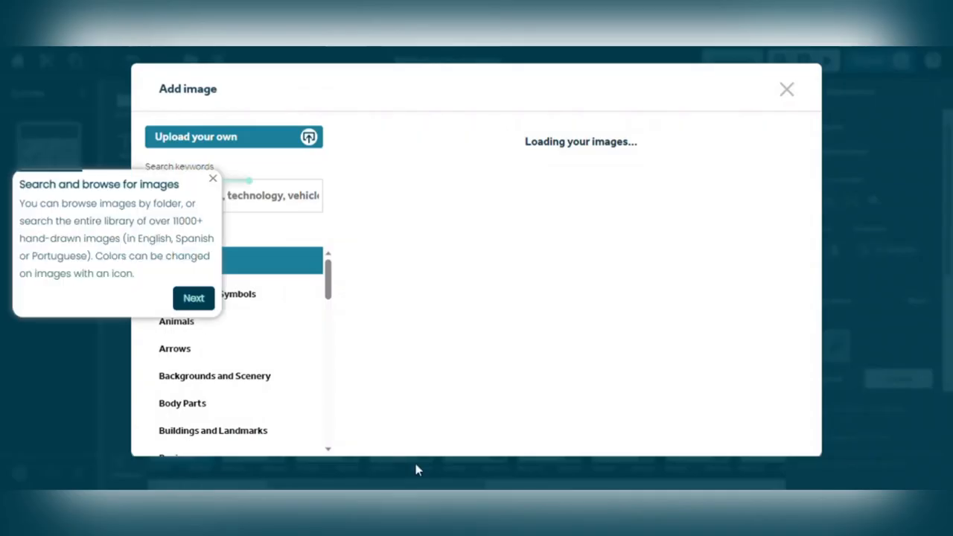
Search the image library for 'youtube' and add the YouTube logo image.
{"action": "left_click", "coordinate": [193, 298]}
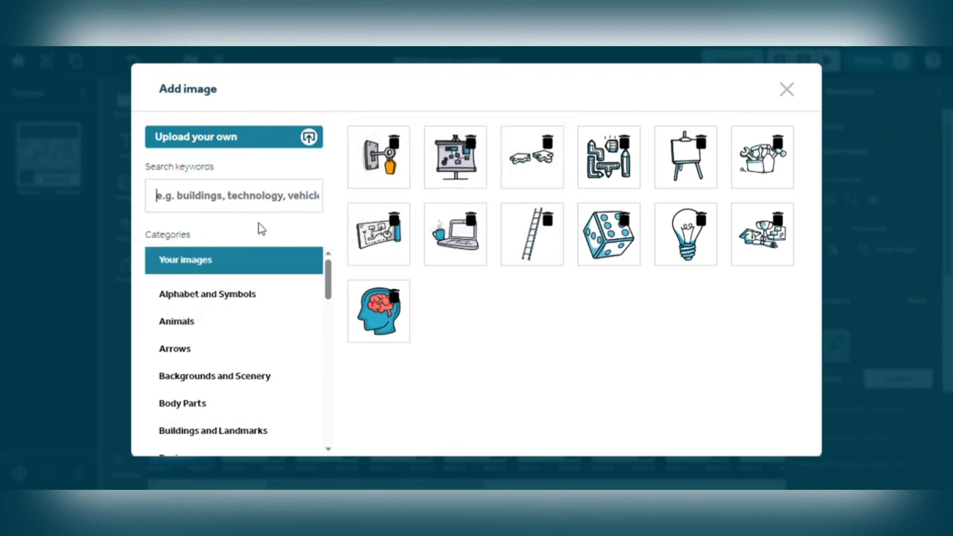
{"action": "type", "text": "youtub"}
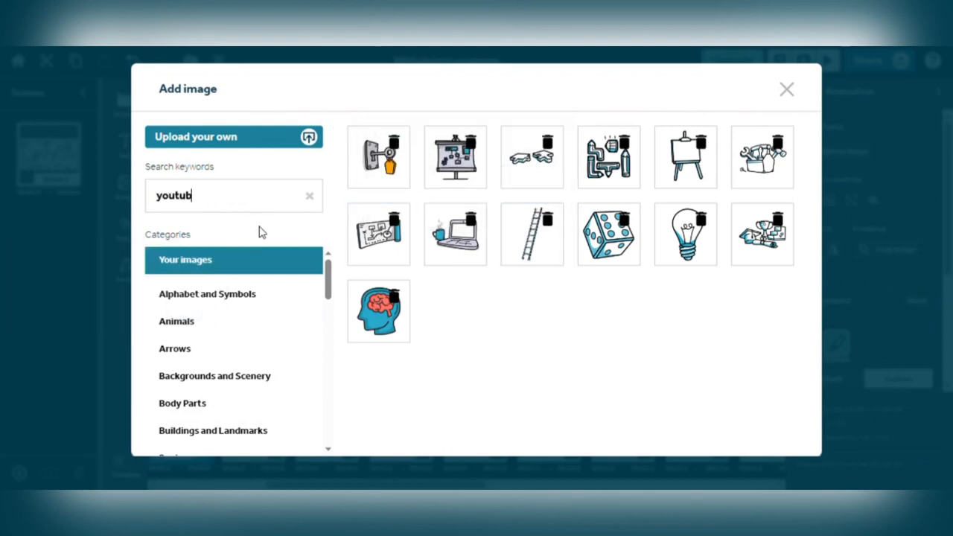
{"action": "type", "text": "e"}
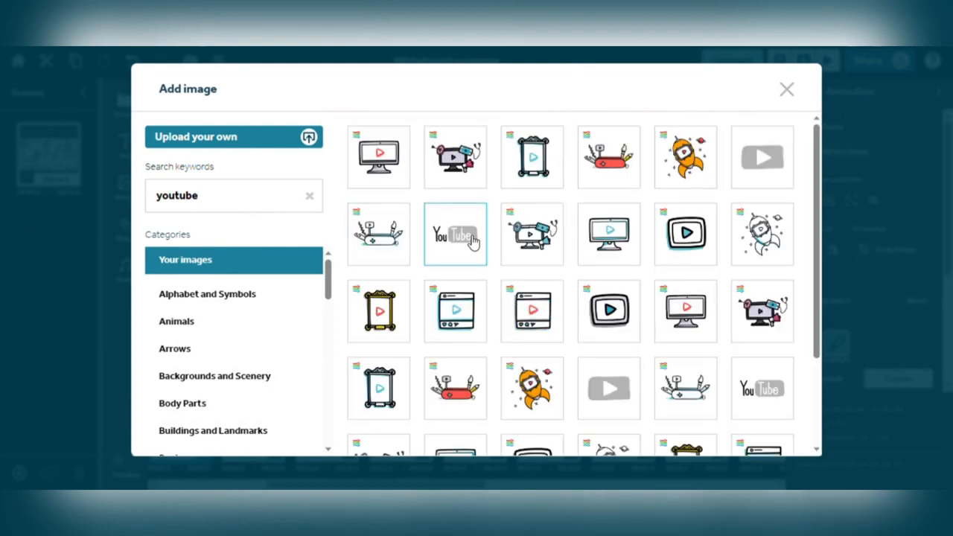
{"action": "left_click", "coordinate": [455, 234]}
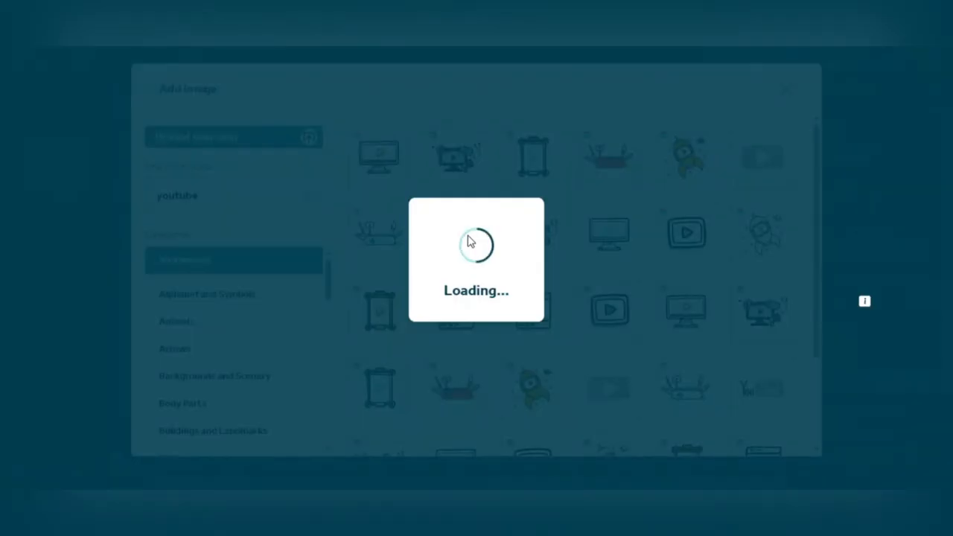